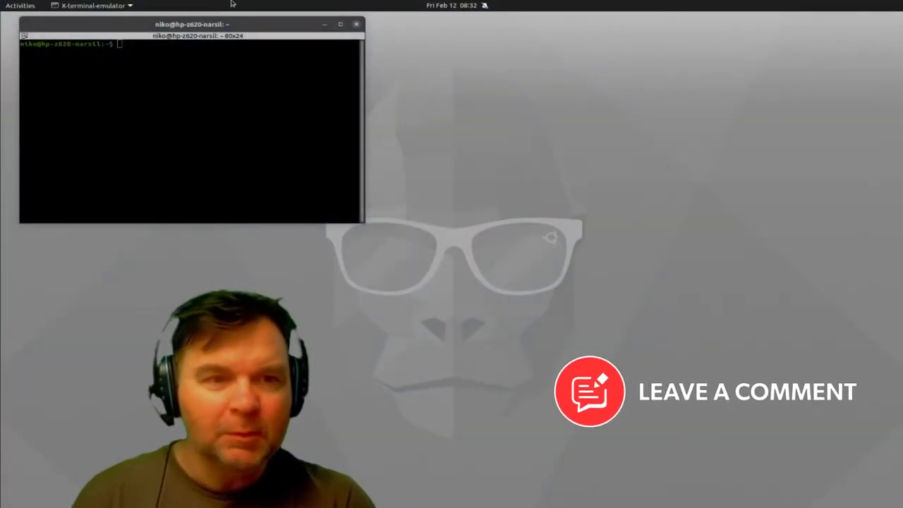
Step: Maximize Terminator and split it into two stacked left panes and one tall right pane
{"action": "left_click_drag", "start_coordinate": [192, 24], "coordinate": [514, 155]}
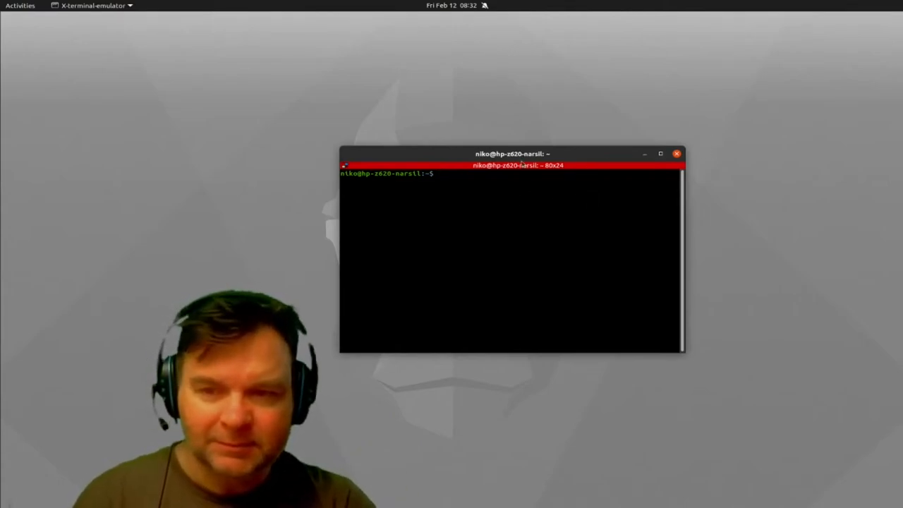
{"action": "left_click", "coordinate": [660, 154]}
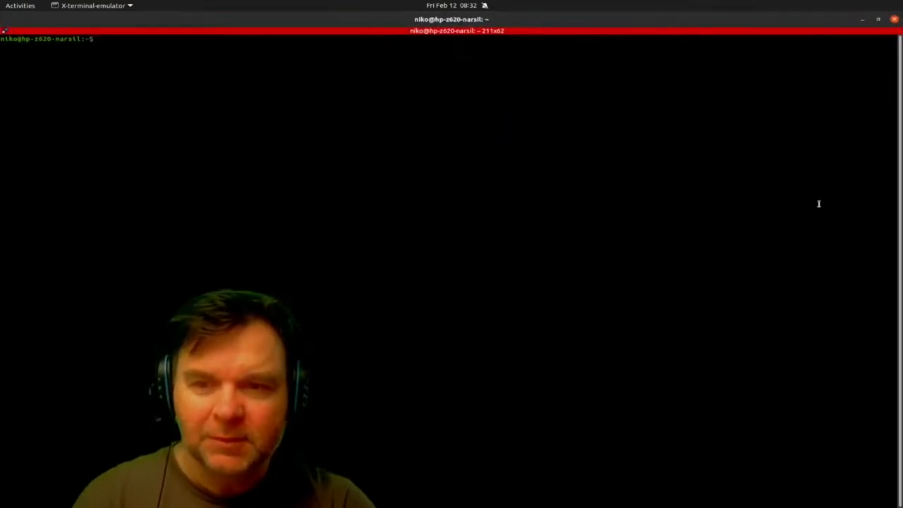
{"action": "right_click", "coordinate": [539, 204]}
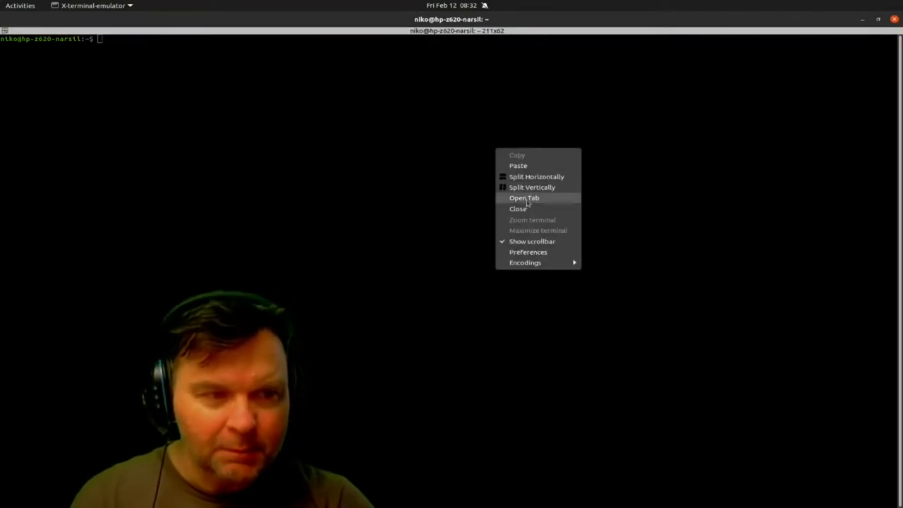
{"action": "left_click", "coordinate": [532, 187]}
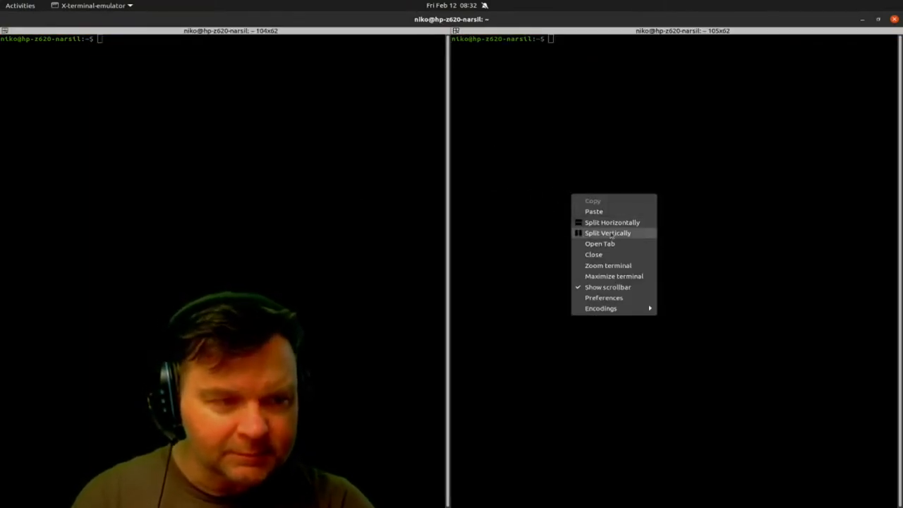
{"action": "left_click", "coordinate": [607, 233]}
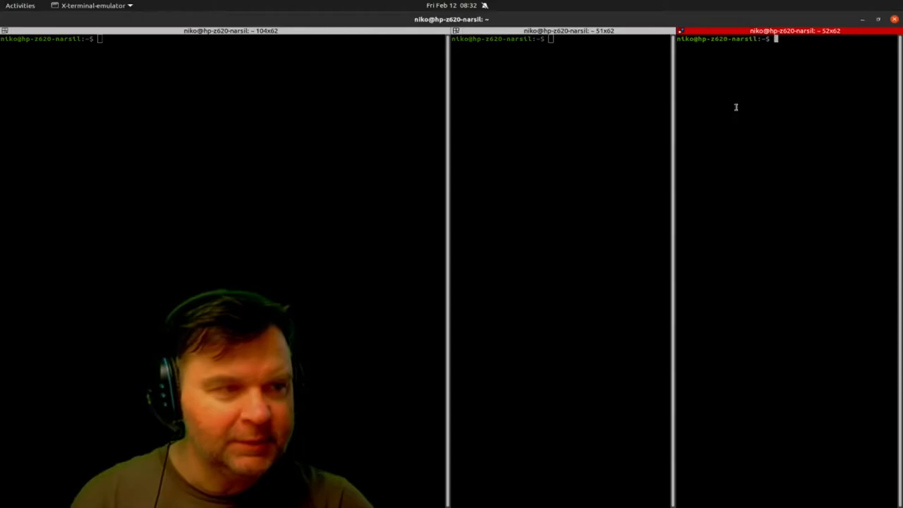
{"action": "left_click", "coordinate": [680, 31]}
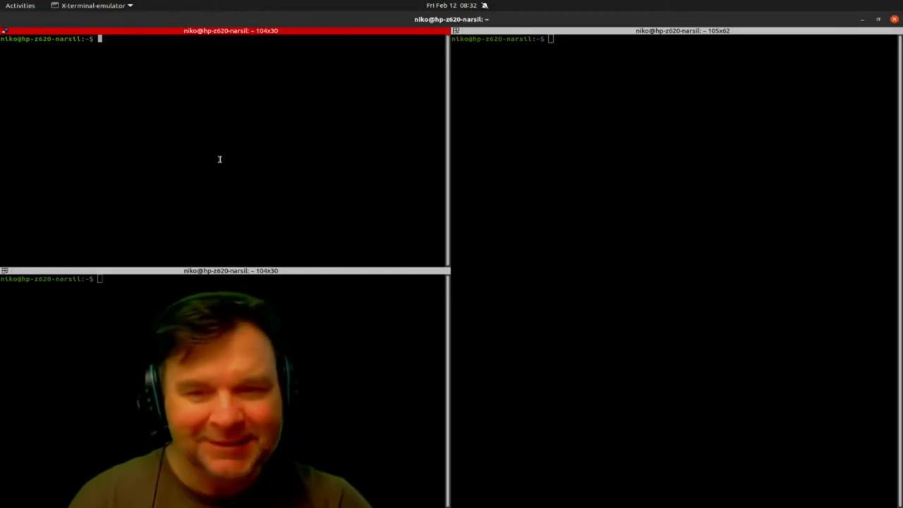
{"action": "mouse_move", "coordinate": [257, 131]}
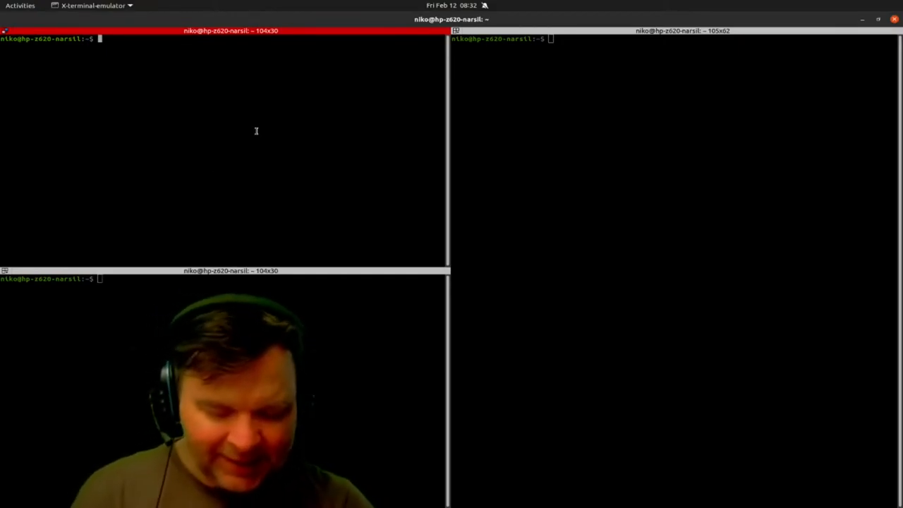
Step: Run bpytop in the top-left pane to show live system monitoring
{"action": "type", "text": "b"}
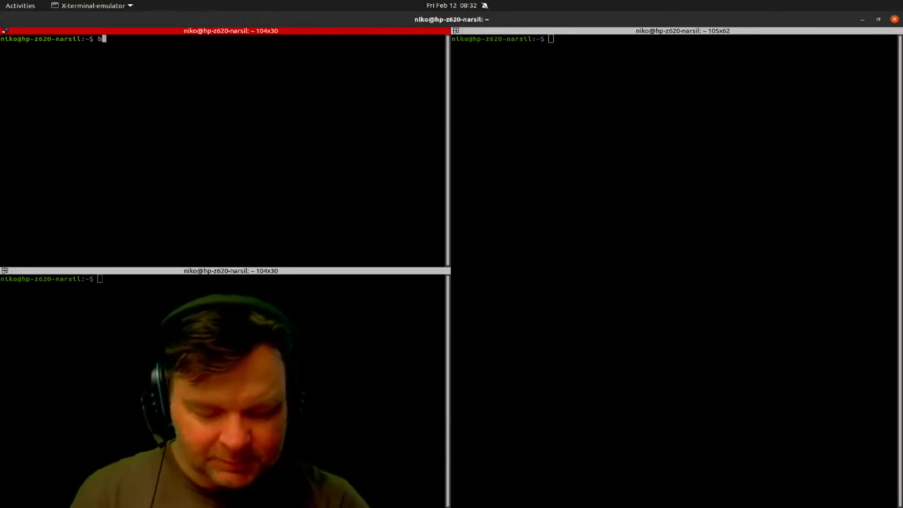
{"action": "type", "text": "pytop"}
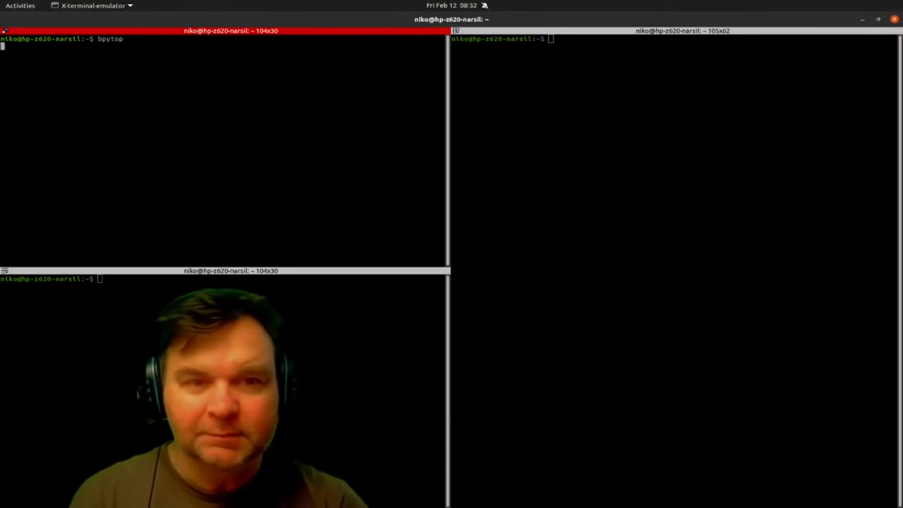
{"action": "key", "text": "Return"}
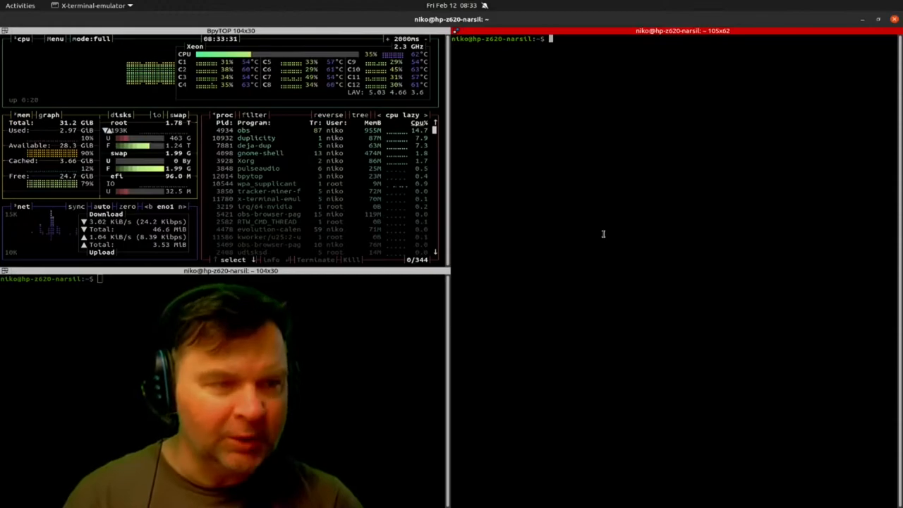
Step: Enter 'sudo apt install steam' in the right-hand pane
{"action": "type", "text": "sudo"}
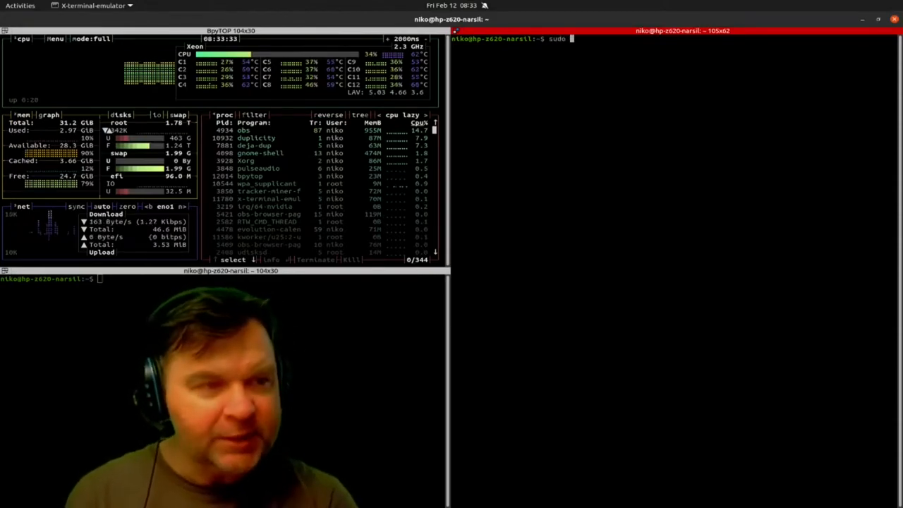
{"action": "type", "text": "apt"}
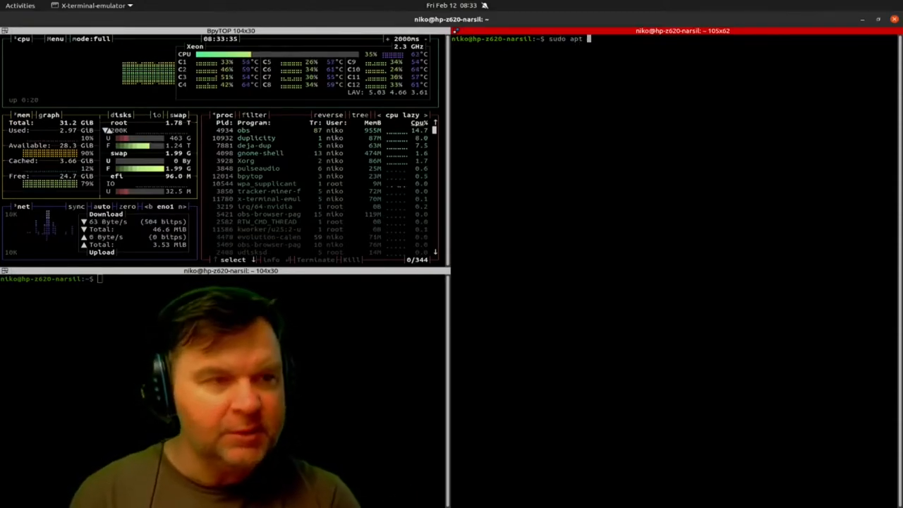
{"action": "type", "text": "l"}
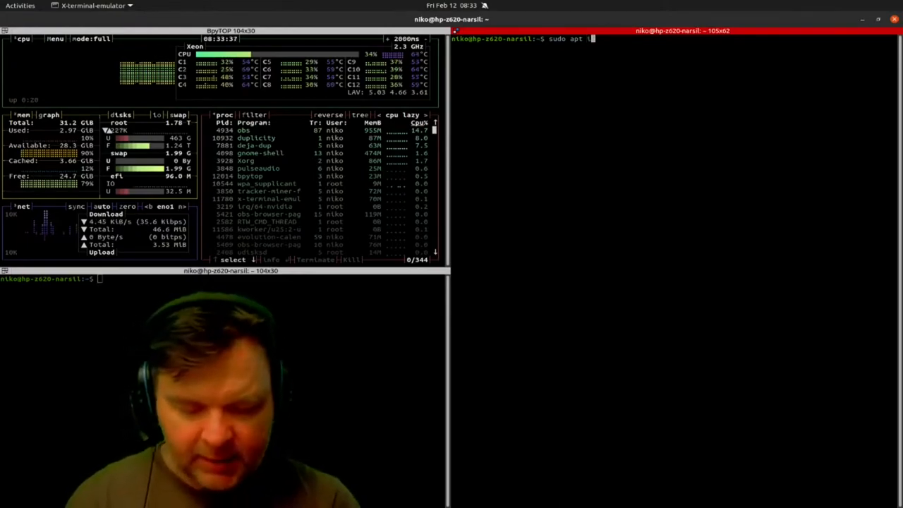
{"action": "type", "text": "nstall"}
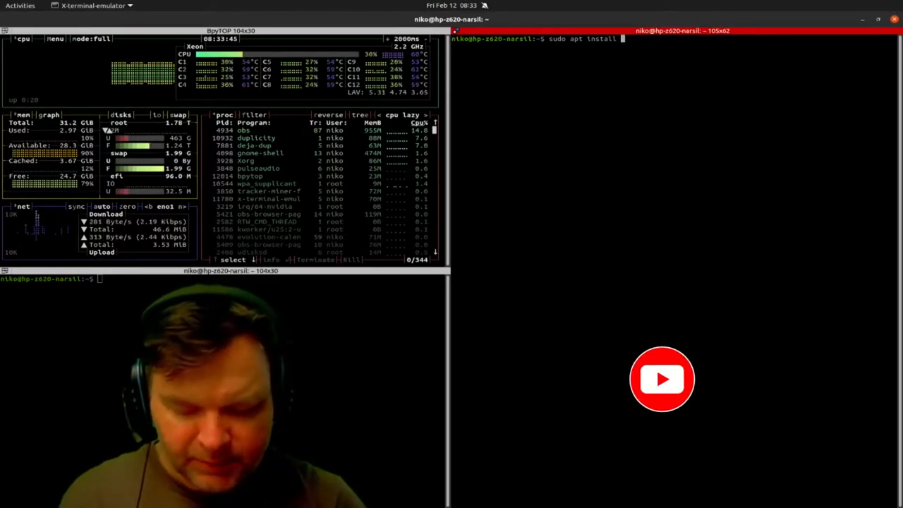
{"action": "type", "text": "steam"}
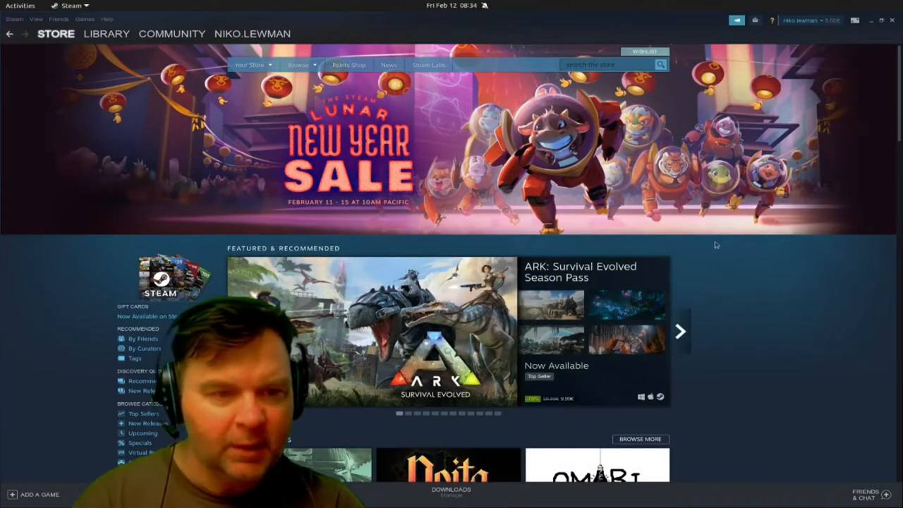
{"action": "mouse_move", "coordinate": [869, 270]}
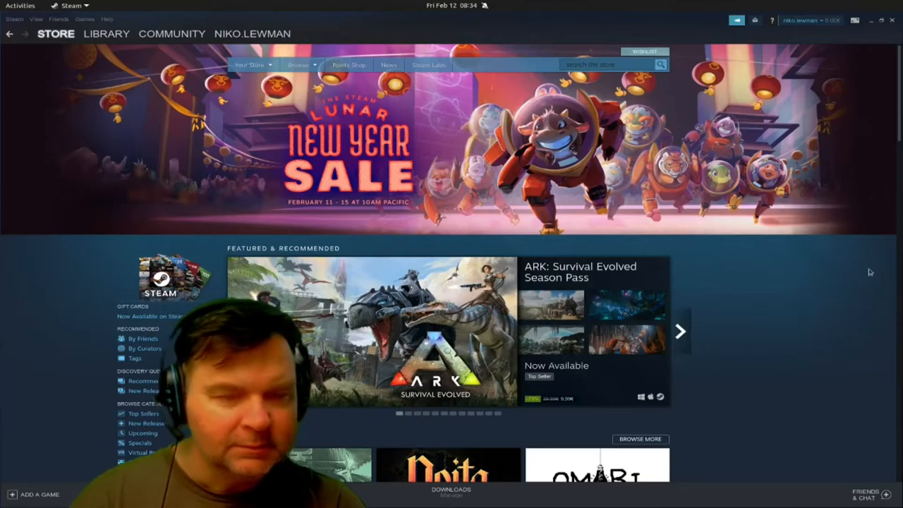
{"action": "mouse_move", "coordinate": [829, 277]}
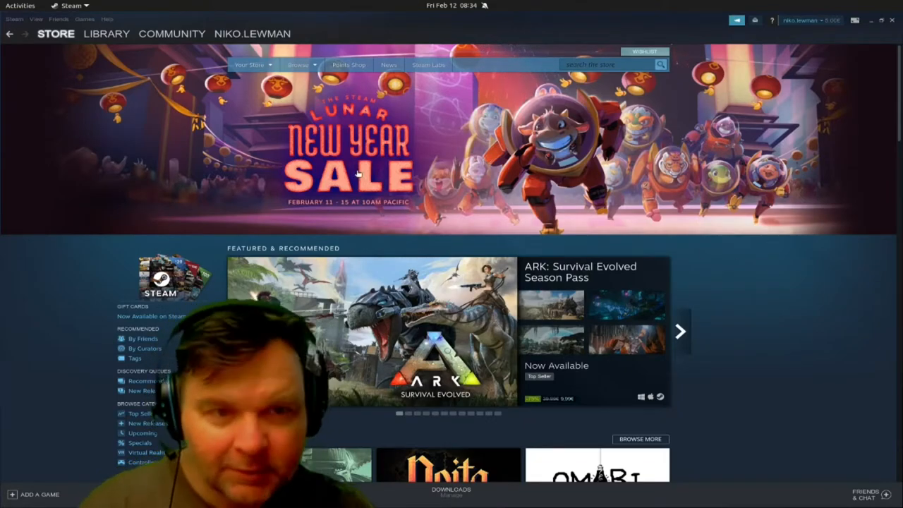
Step: Switch to the Library and land on the Generation Streets page
{"action": "left_click", "coordinate": [107, 34]}
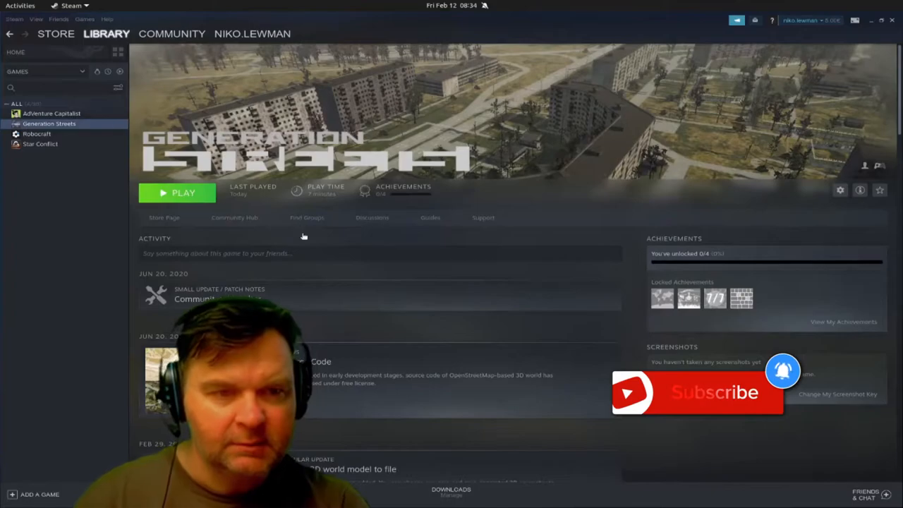
Step: Start Generation Streets with the green Play button
{"action": "left_click", "coordinate": [176, 192]}
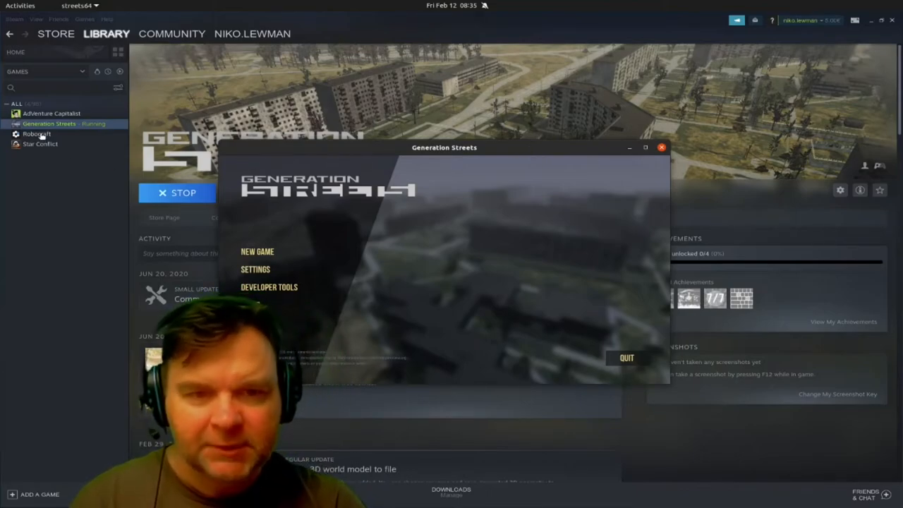
Step: Begin a new game, zoom into northwestern Russia and choose Arkhangelsk
{"action": "left_click", "coordinate": [257, 251]}
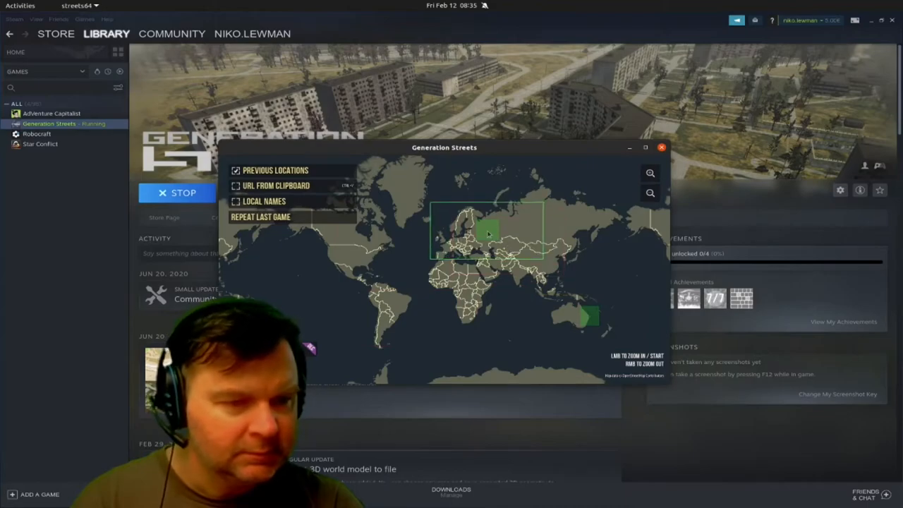
{"action": "left_click", "coordinate": [486, 233]}
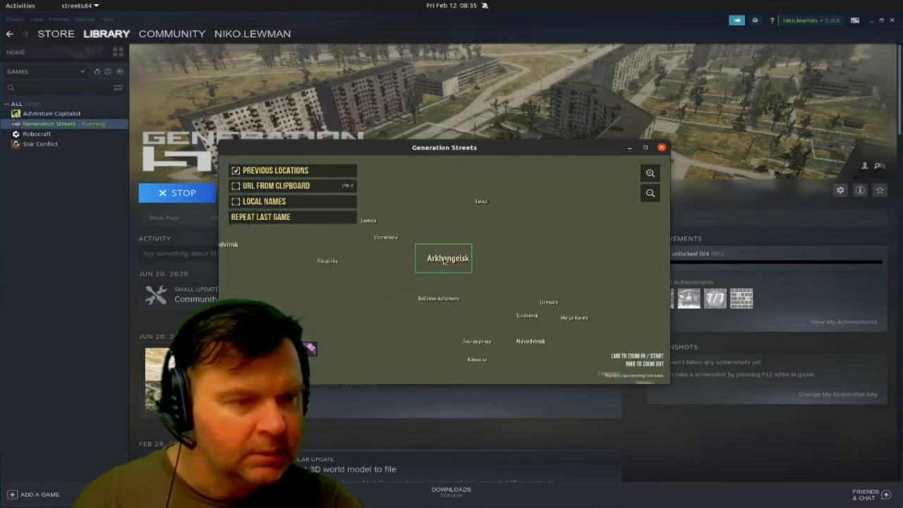
{"action": "left_click", "coordinate": [447, 256]}
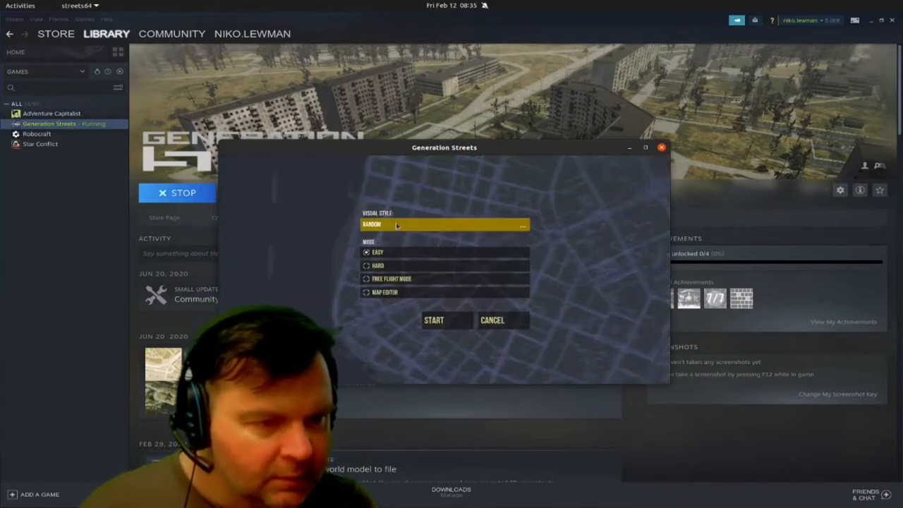
Step: Keep the visual style, select Easy mode and start the Arkhangelsk game
{"action": "left_click", "coordinate": [378, 251]}
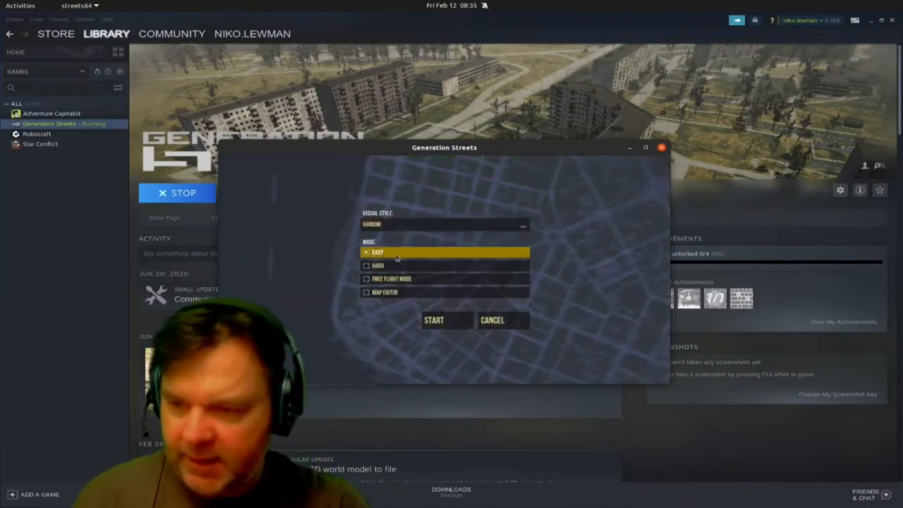
{"action": "left_click", "coordinate": [390, 280]}
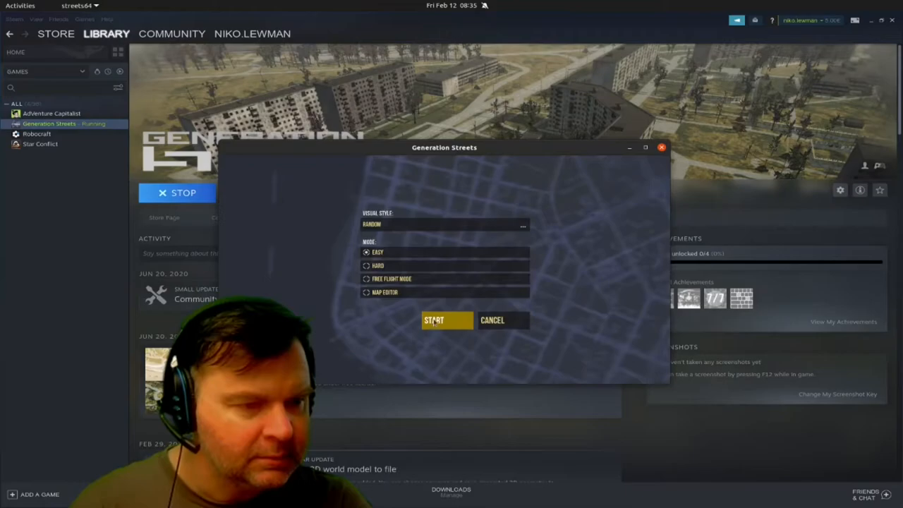
{"action": "left_click", "coordinate": [433, 319]}
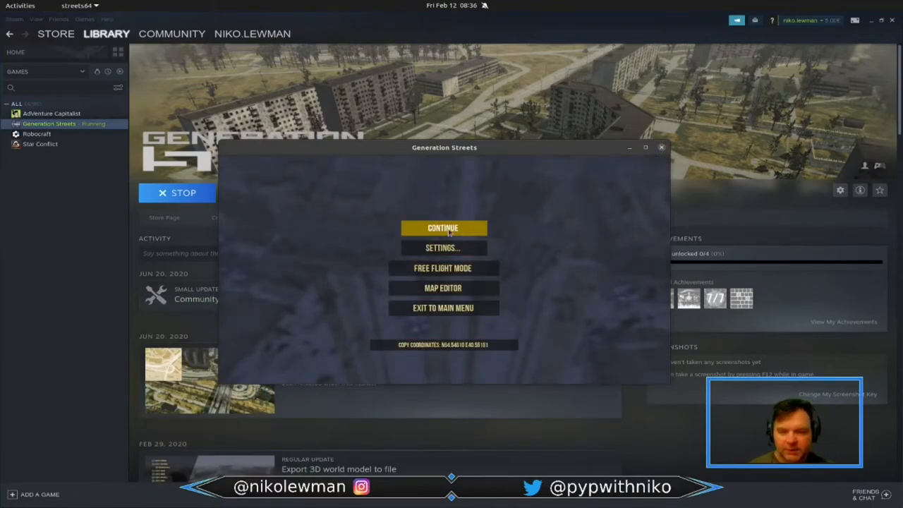
{"action": "left_click", "coordinate": [443, 228]}
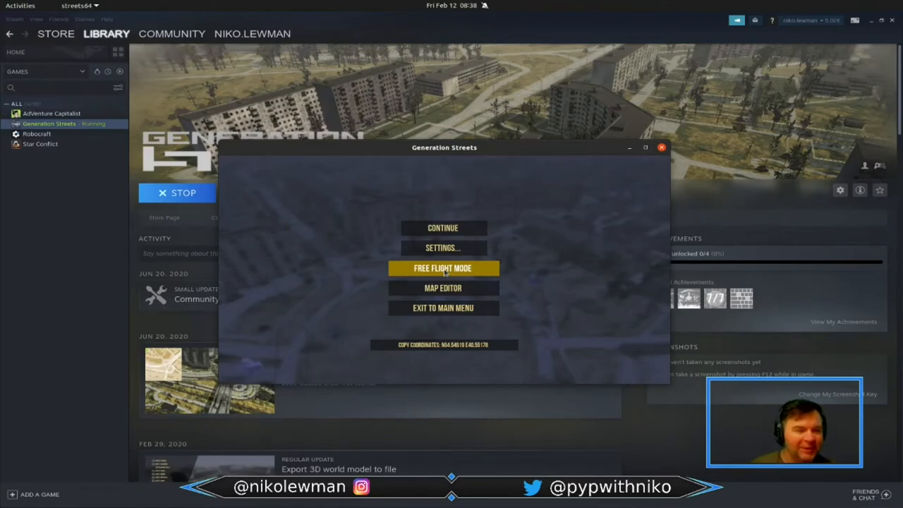
{"action": "mouse_move", "coordinate": [443, 288]}
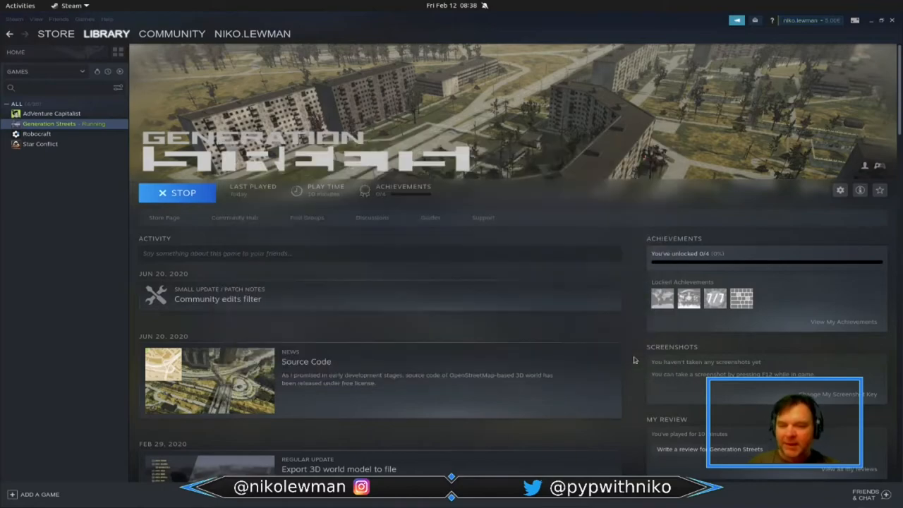
Step: Exit the game and return to the Steam store front page
{"action": "left_click", "coordinate": [178, 192]}
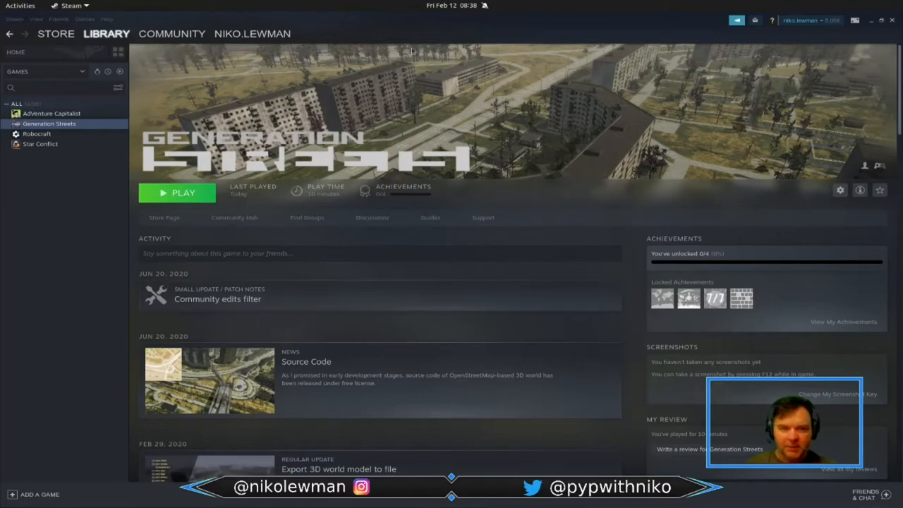
{"action": "left_click", "coordinate": [55, 34]}
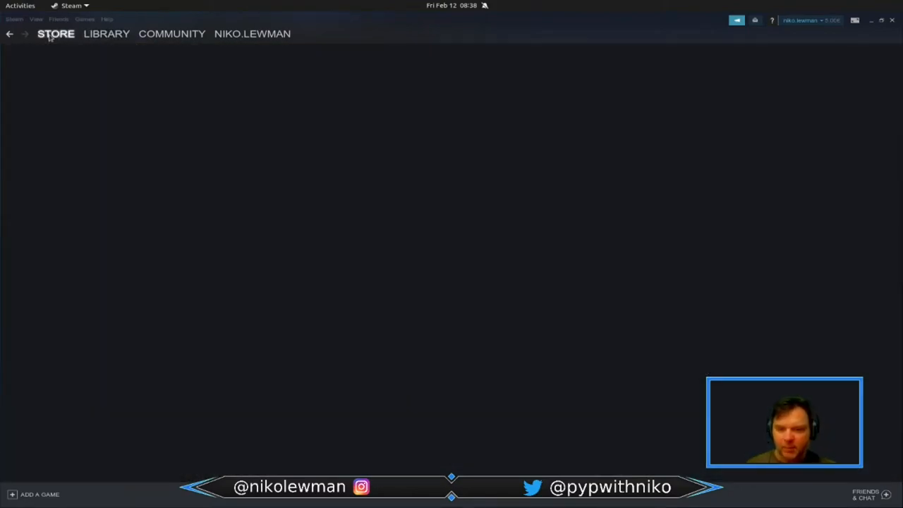
{"action": "left_click", "coordinate": [57, 34]}
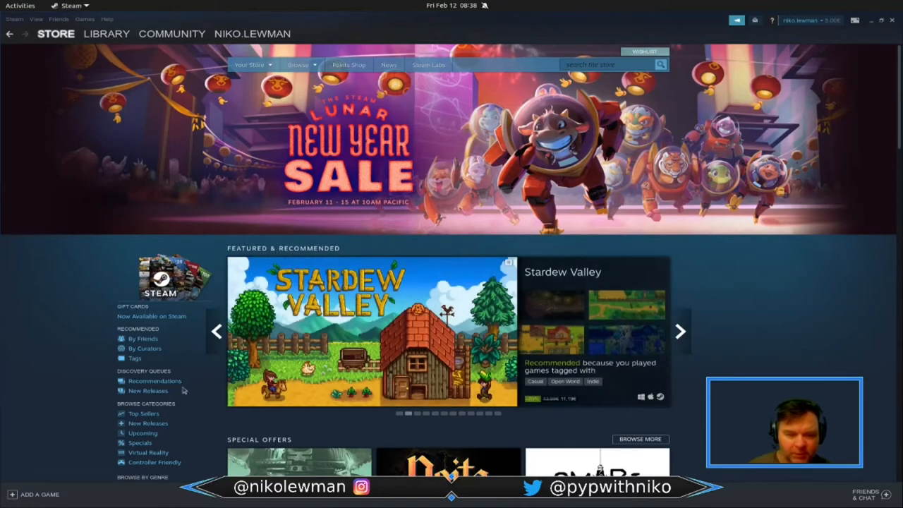
Step: Go through the discovery queue past Dota 2, RimWorld and Oxygen Not Included
{"action": "scroll", "scroll_direction": "down", "scroll_amount": 3}
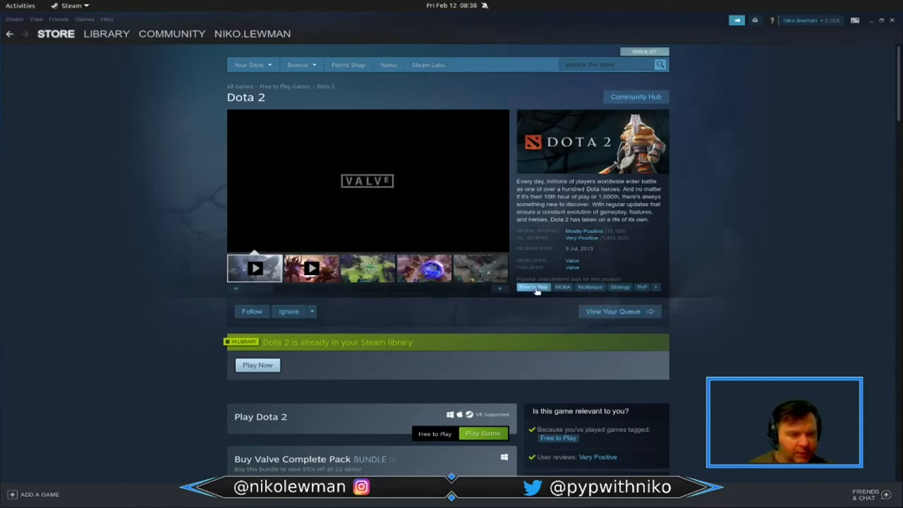
{"action": "mouse_move", "coordinate": [618, 314]}
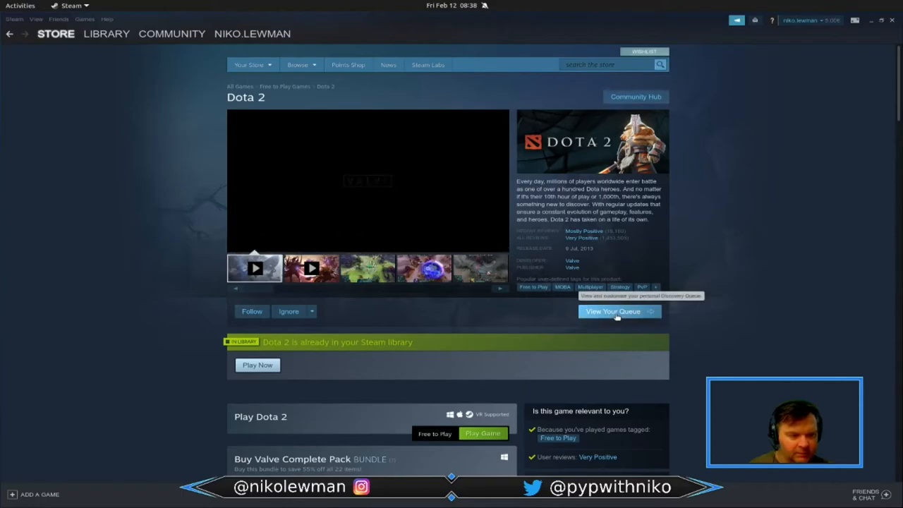
{"action": "left_click", "coordinate": [613, 312]}
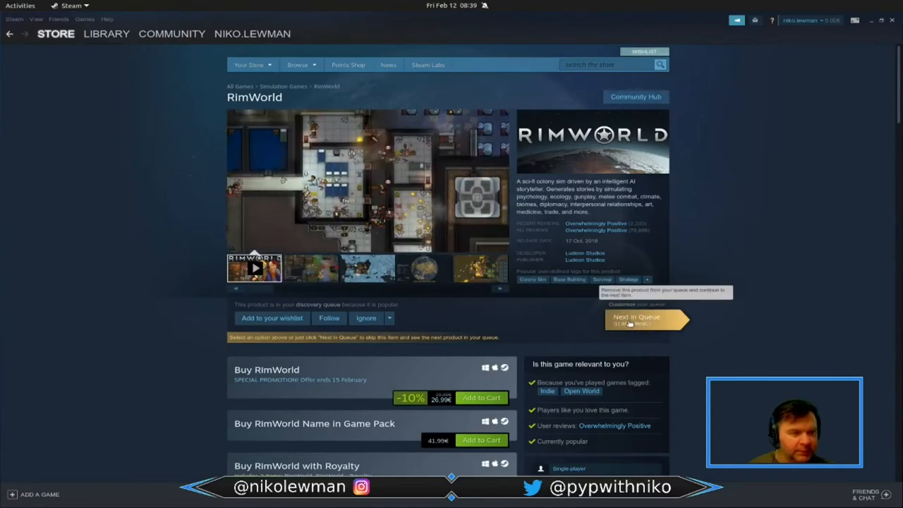
{"action": "left_click", "coordinate": [635, 319]}
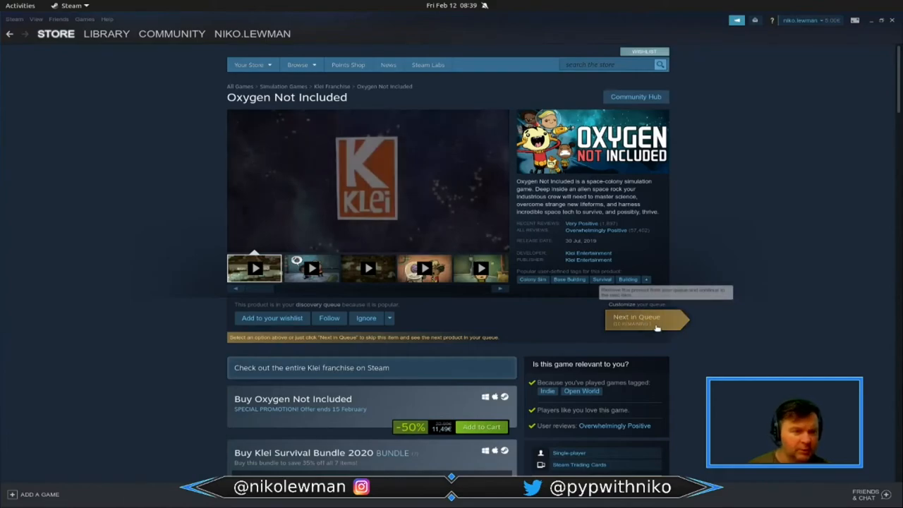
{"action": "left_click", "coordinate": [635, 319]}
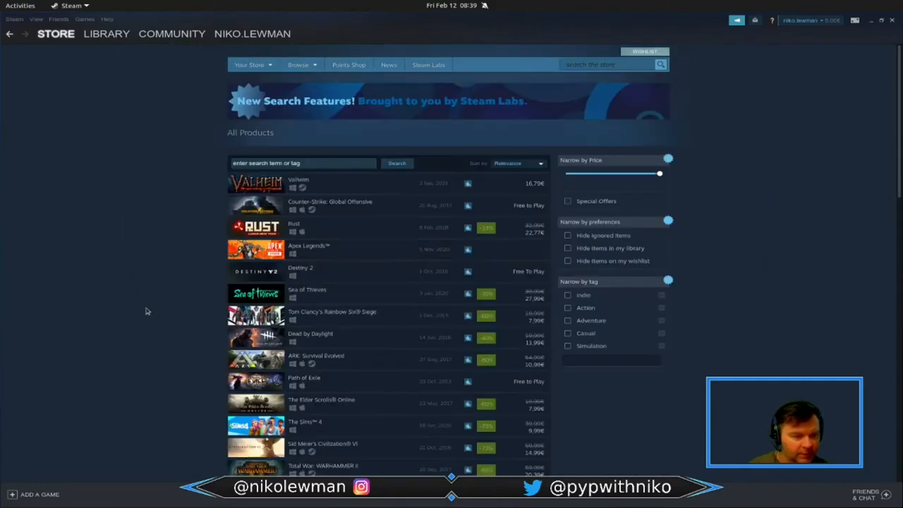
{"action": "scroll", "scroll_direction": "down", "scroll_amount": 3}
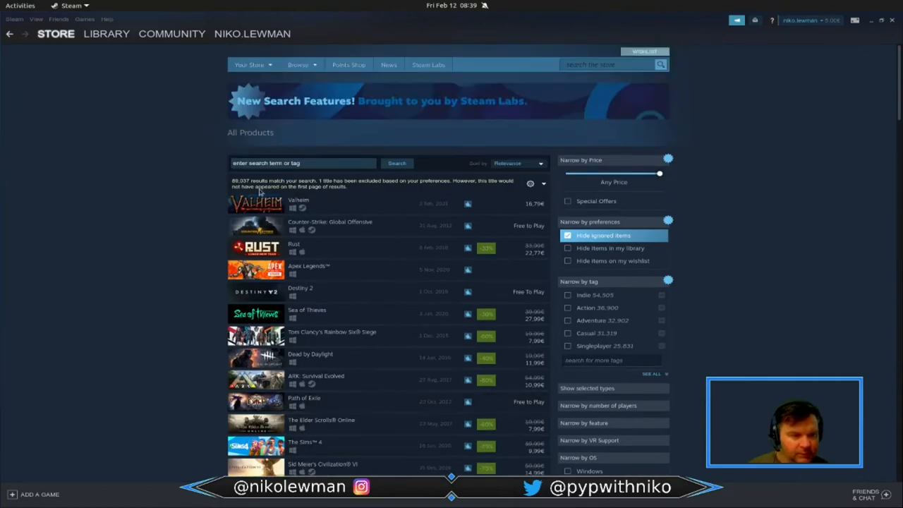
{"action": "mouse_move", "coordinate": [327, 212]}
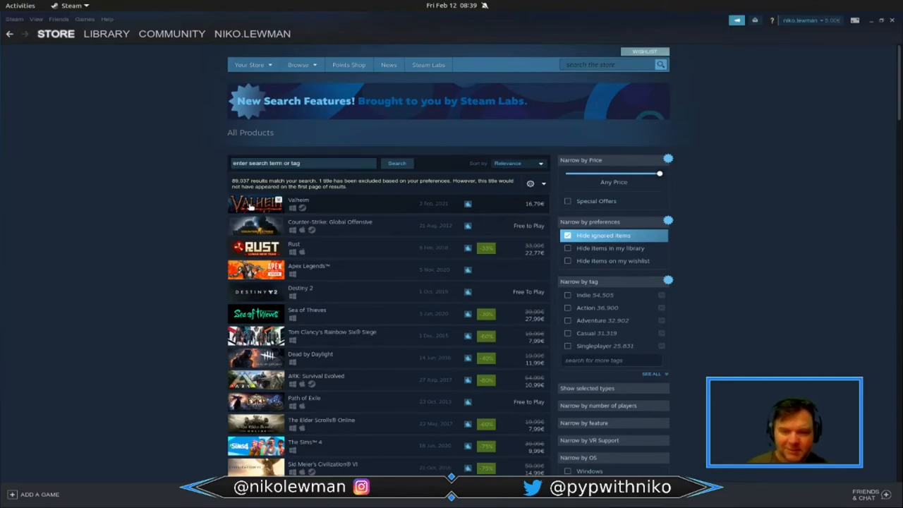
{"action": "mouse_move", "coordinate": [255, 228]}
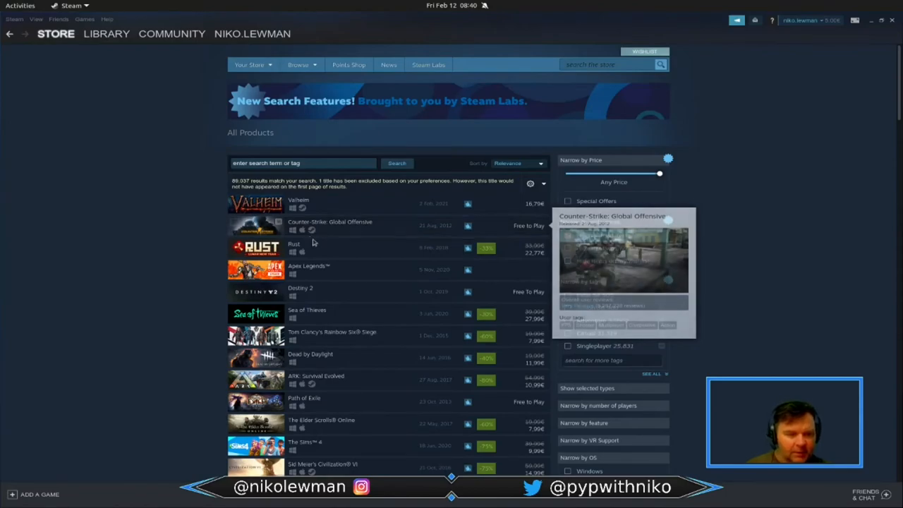
{"action": "mouse_move", "coordinate": [314, 275]}
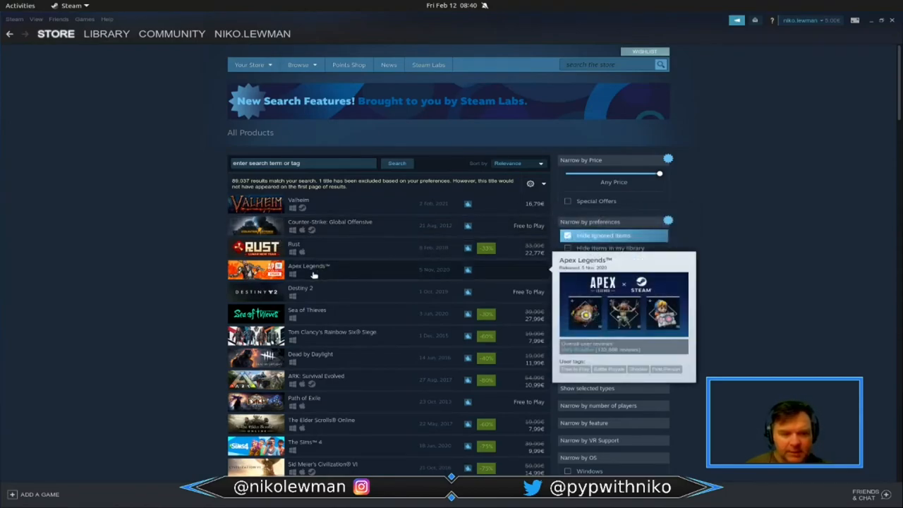
{"action": "mouse_move", "coordinate": [337, 272]}
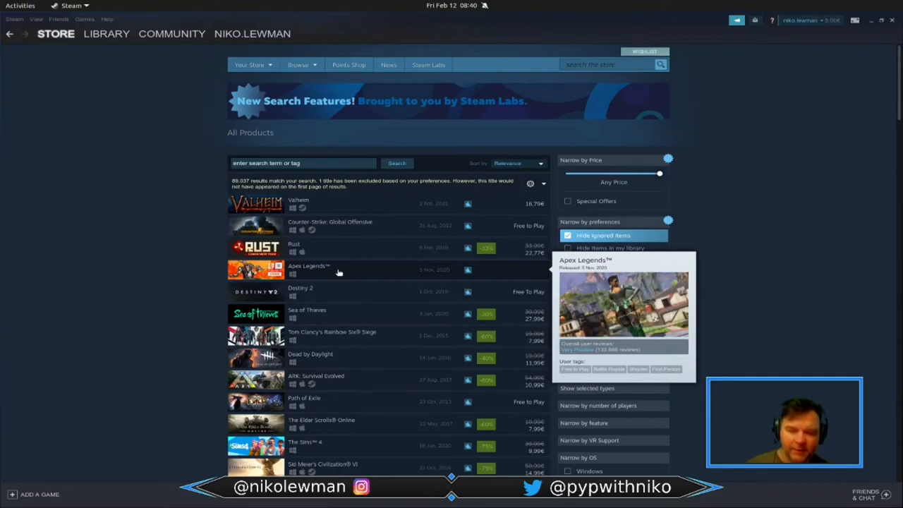
Step: Scroll the product results, then show the library's Collections page with Favorites
{"action": "scroll", "scroll_direction": "down", "scroll_amount": 3}
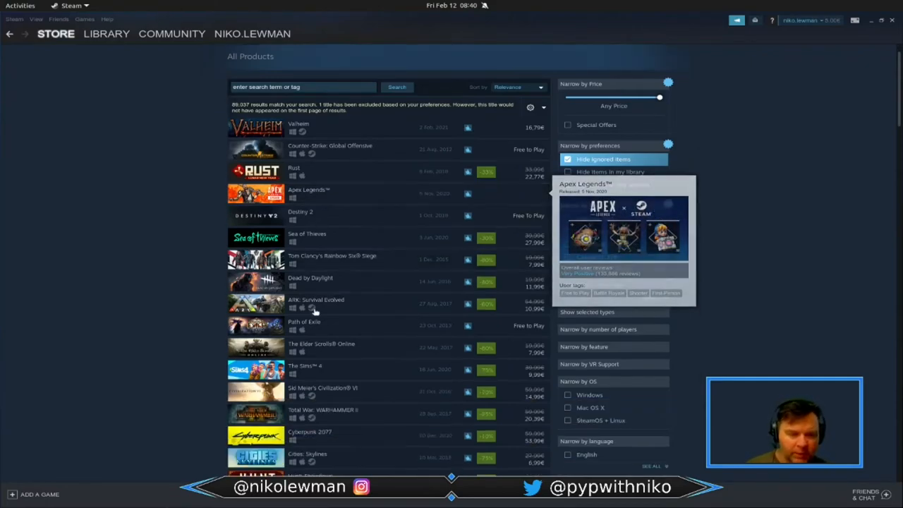
{"action": "mouse_move", "coordinate": [311, 281]}
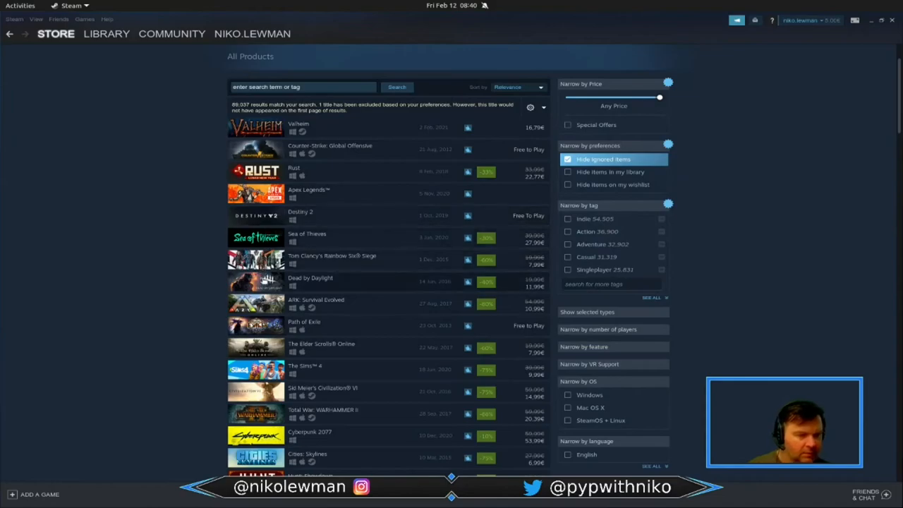
{"action": "scroll", "scroll_direction": "down", "scroll_amount": 3}
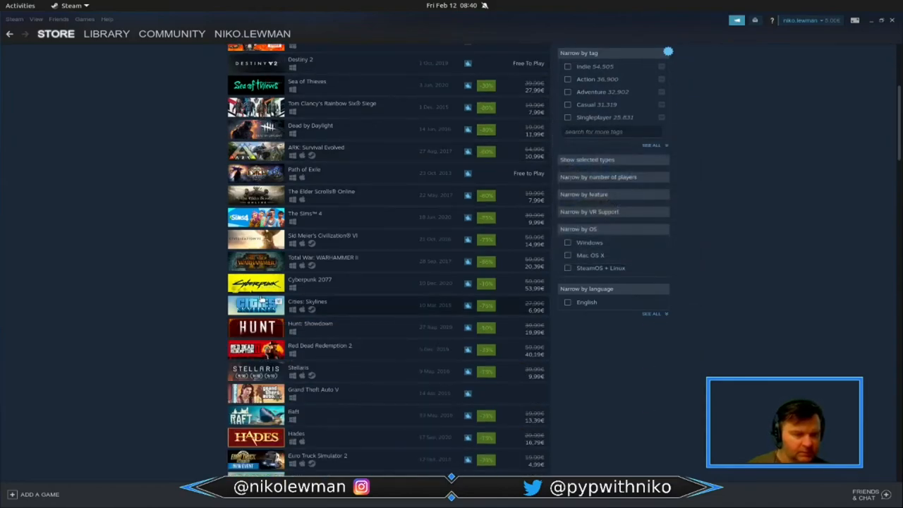
{"action": "scroll", "scroll_direction": "down", "scroll_amount": 3}
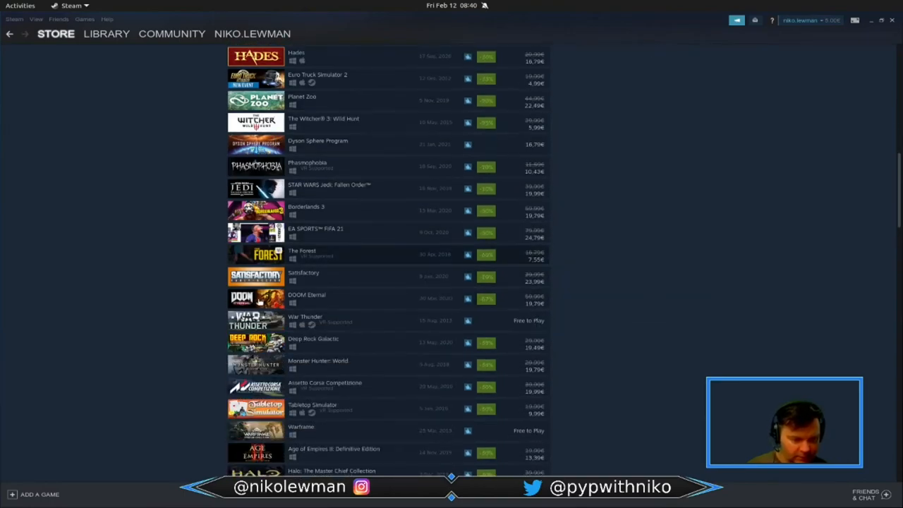
{"action": "scroll", "scroll_direction": "down", "scroll_amount": 3}
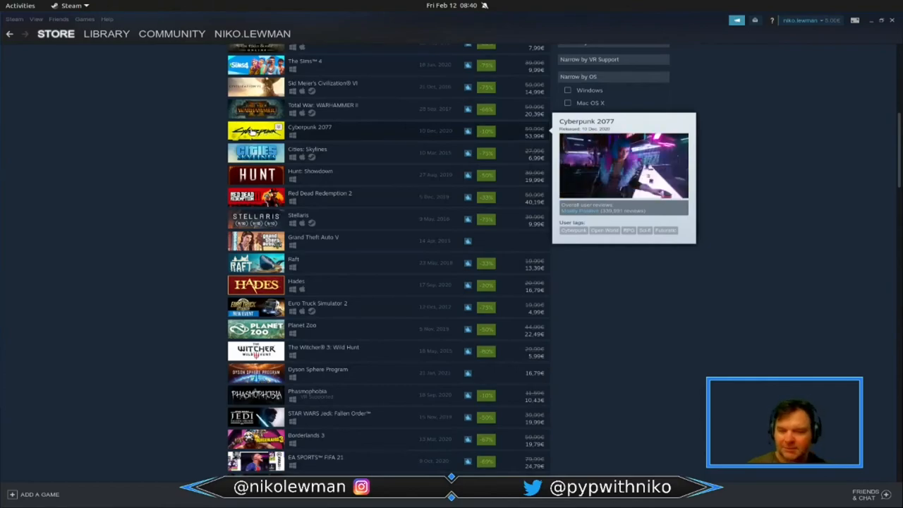
{"action": "mouse_move", "coordinate": [186, 135]}
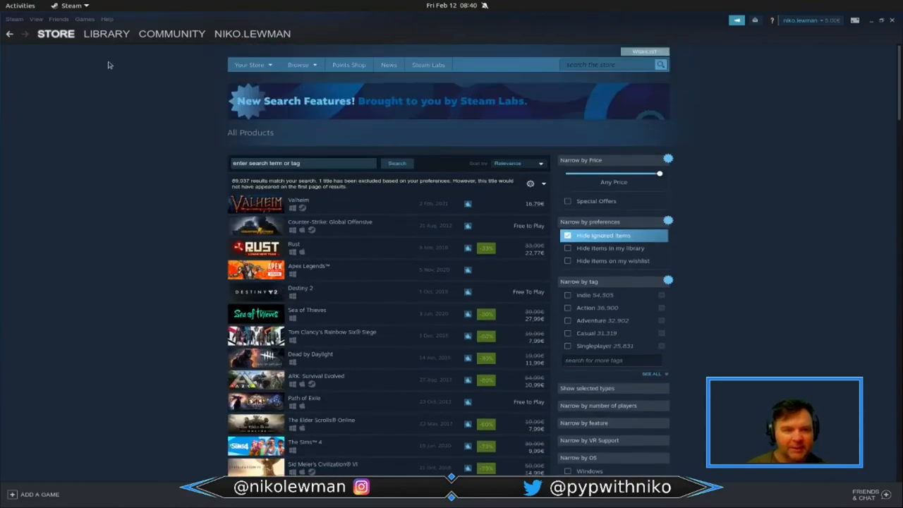
{"action": "left_click", "coordinate": [108, 33]}
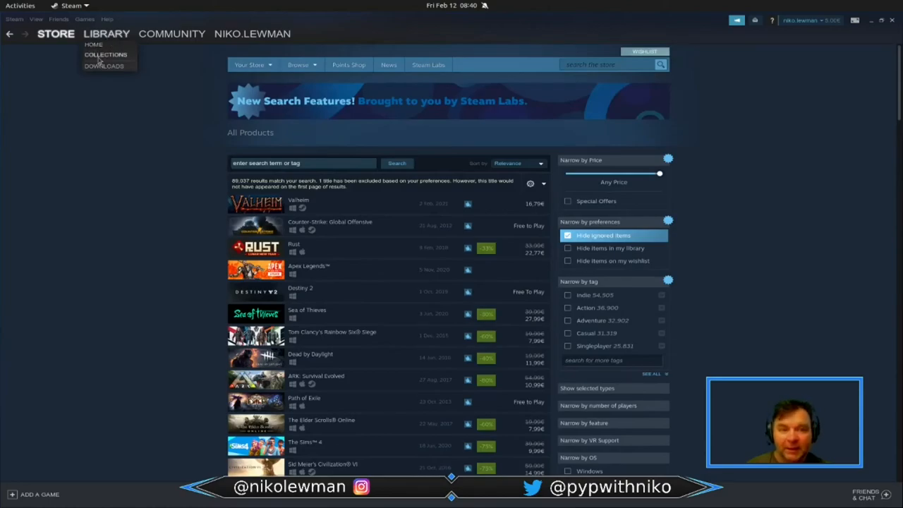
{"action": "left_click", "coordinate": [104, 53]}
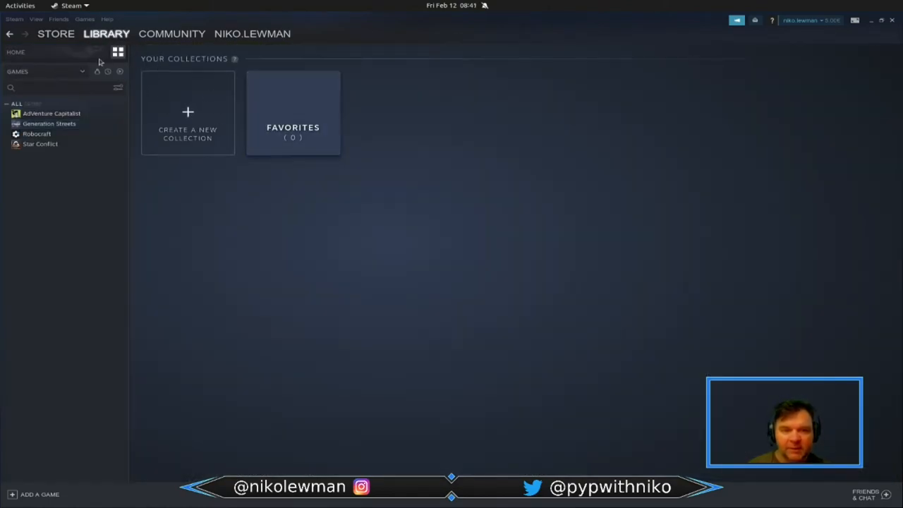